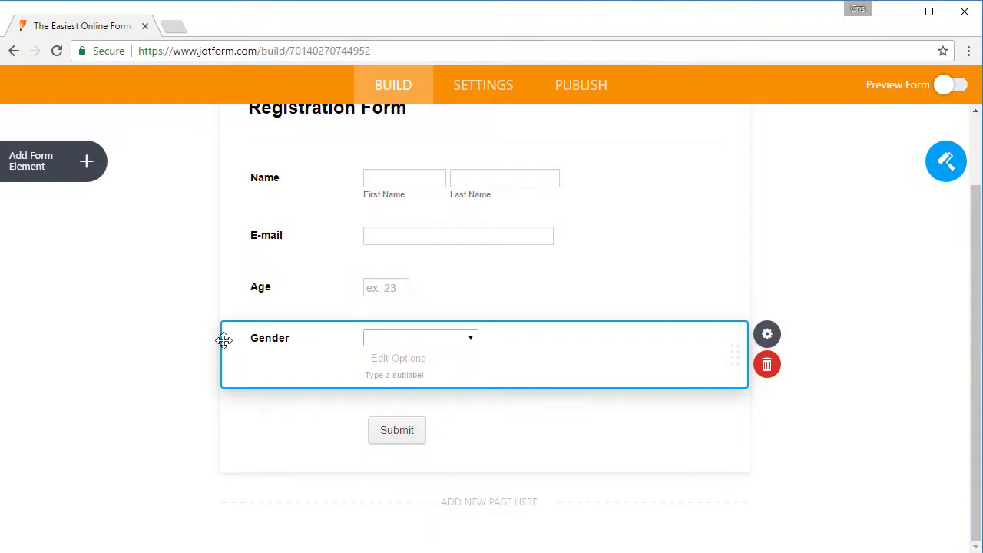
Step: Add a Phone Number field with area code and number boxes below Gender
left_click(53, 160)
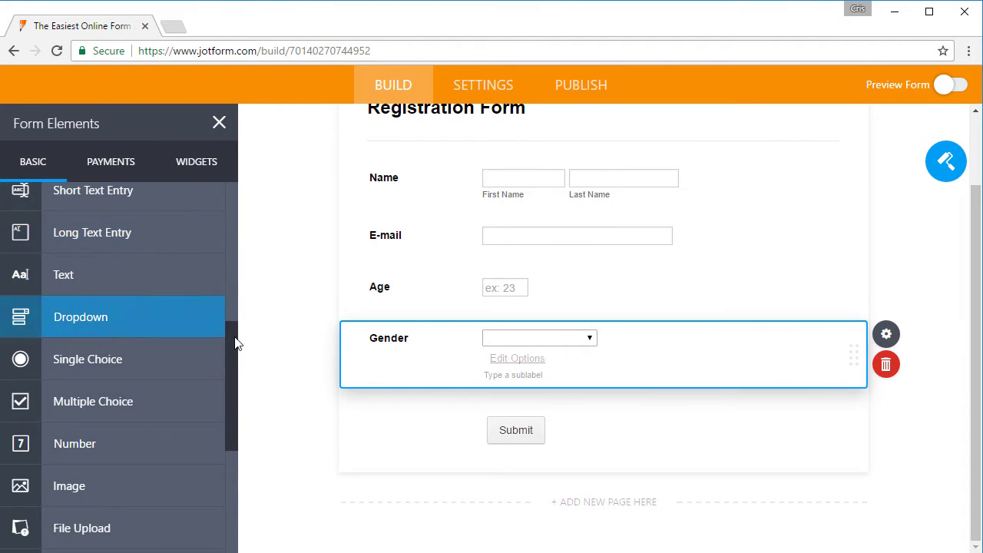
scroll("up", 3)
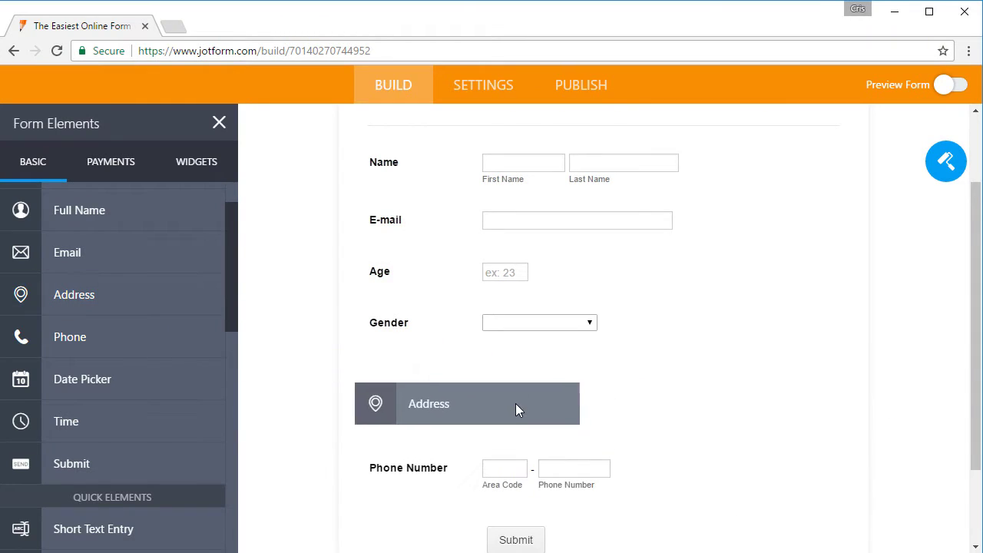
Step: Drop an Address block (street, city, state, postal code, country) below Phone Number
left_click(467, 403)
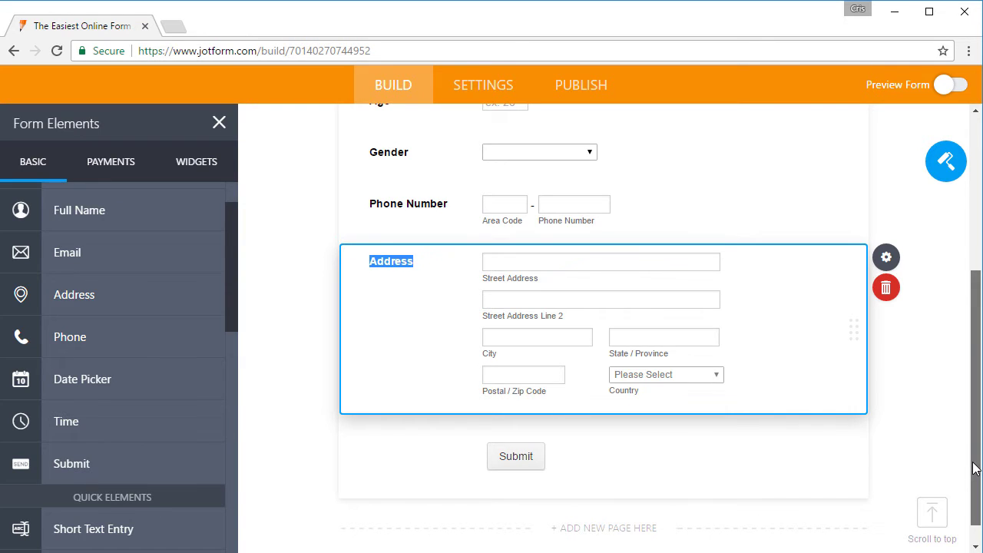
scroll("up", 3)
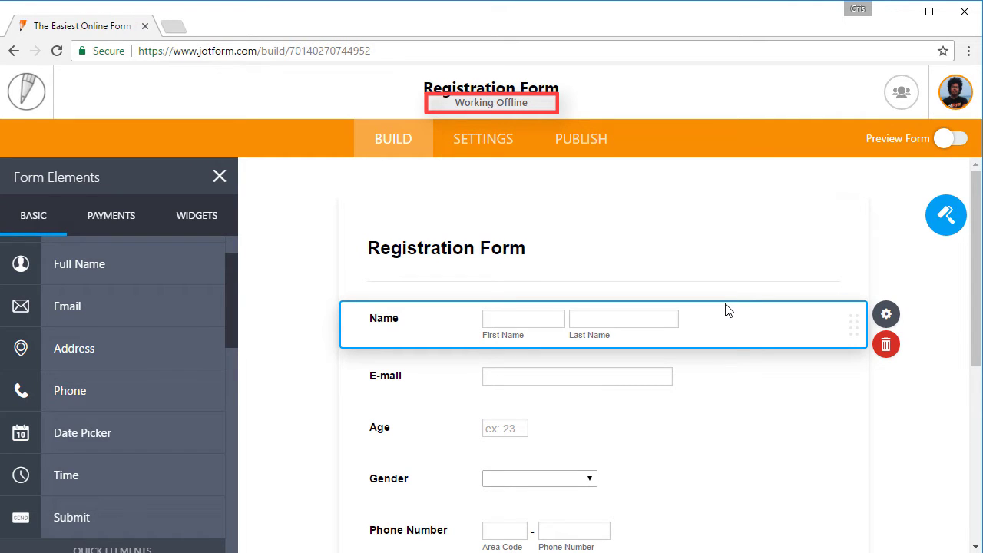
mouse_move(885, 314)
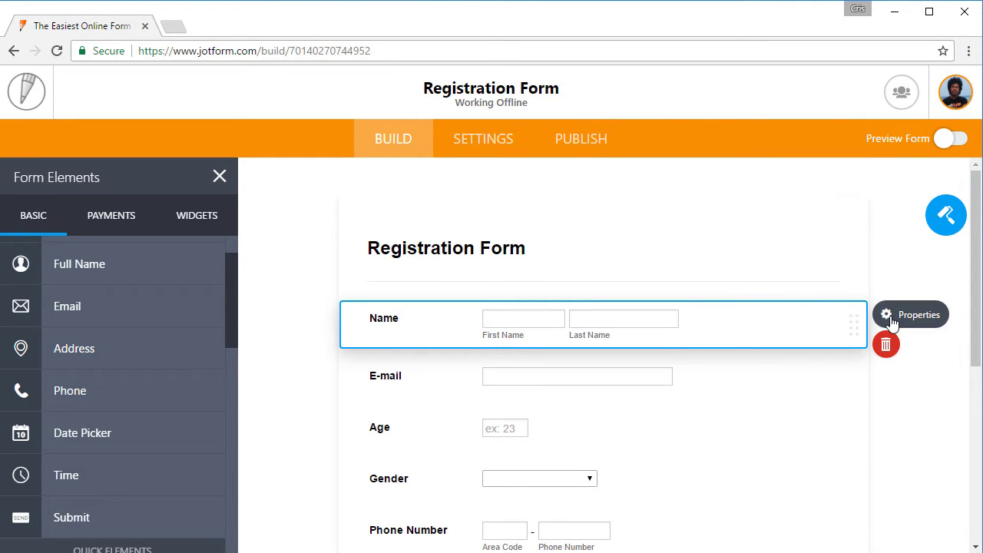
Step: Turn on the Name field's Prefix option as a Mr./Mrs. dropdown
left_click(911, 315)
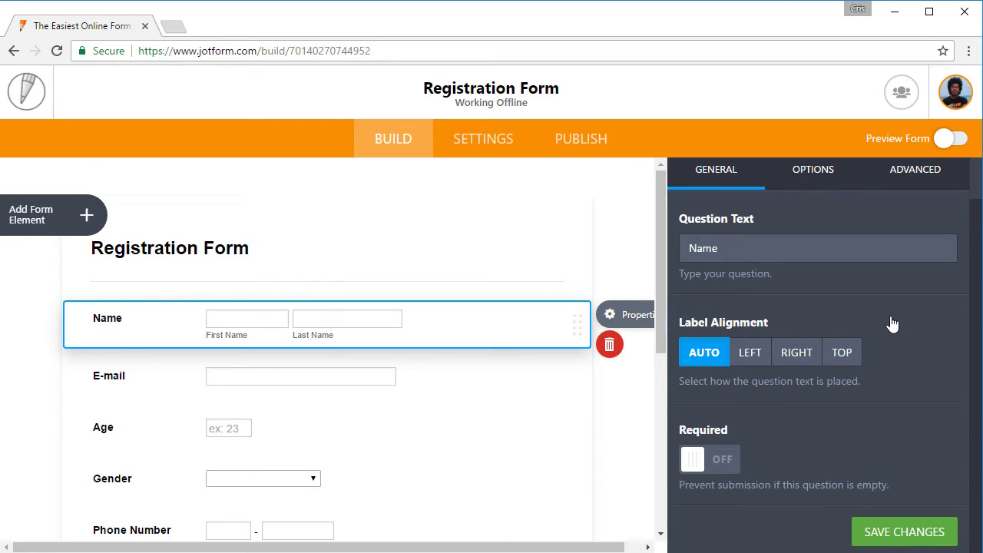
left_click(812, 170)
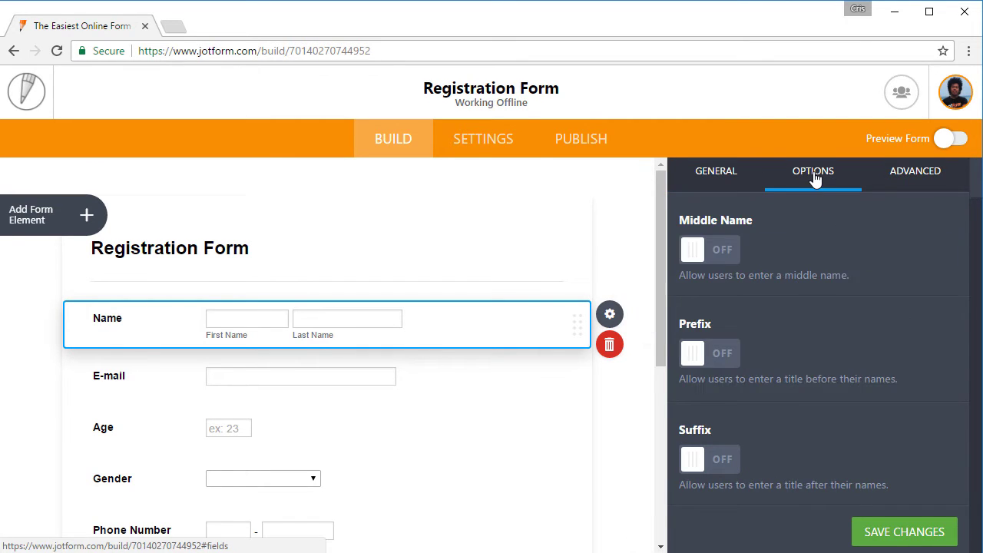
left_click(708, 353)
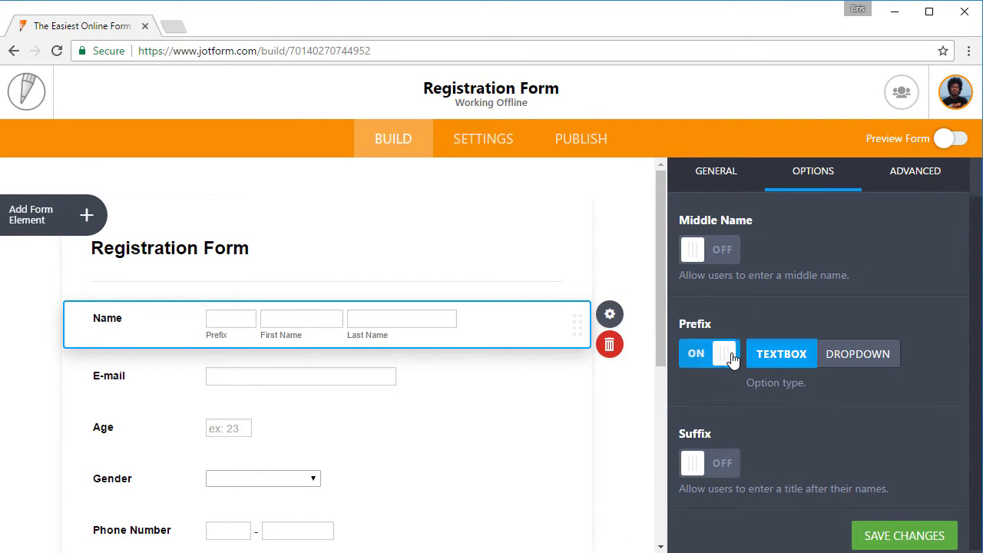
left_click(857, 353)
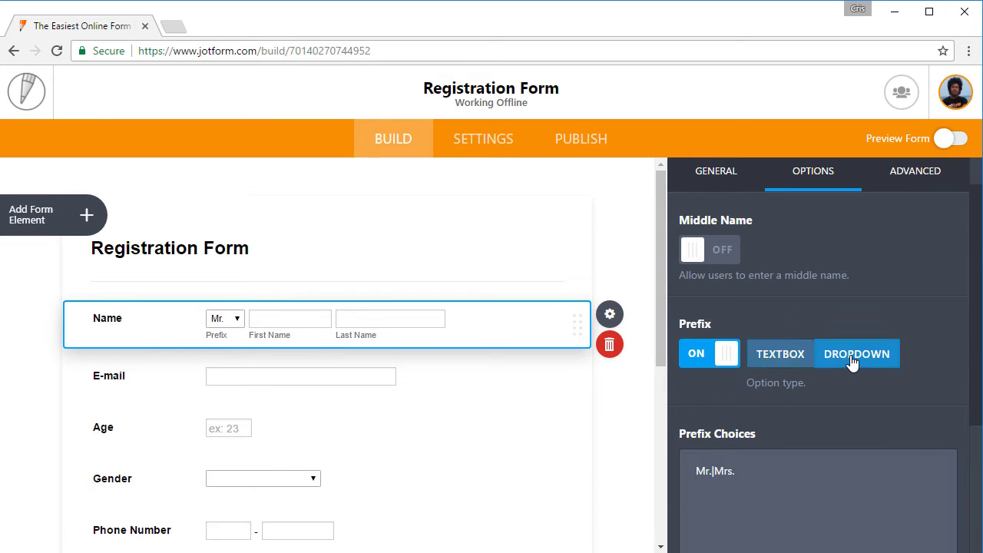
scroll("down", 3)
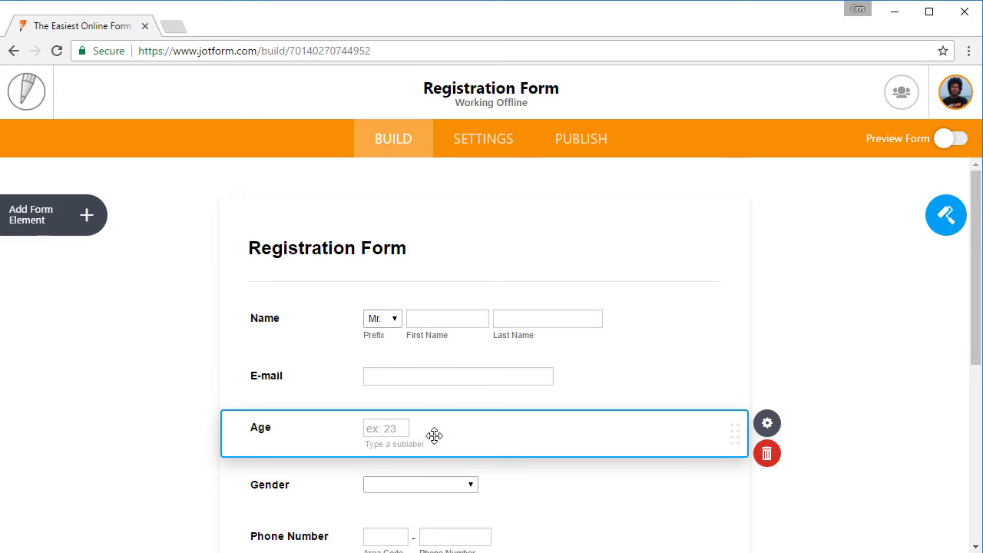
Step: Turn on Limit Entry for Age with a minimum of 18 and save
left_click(766, 423)
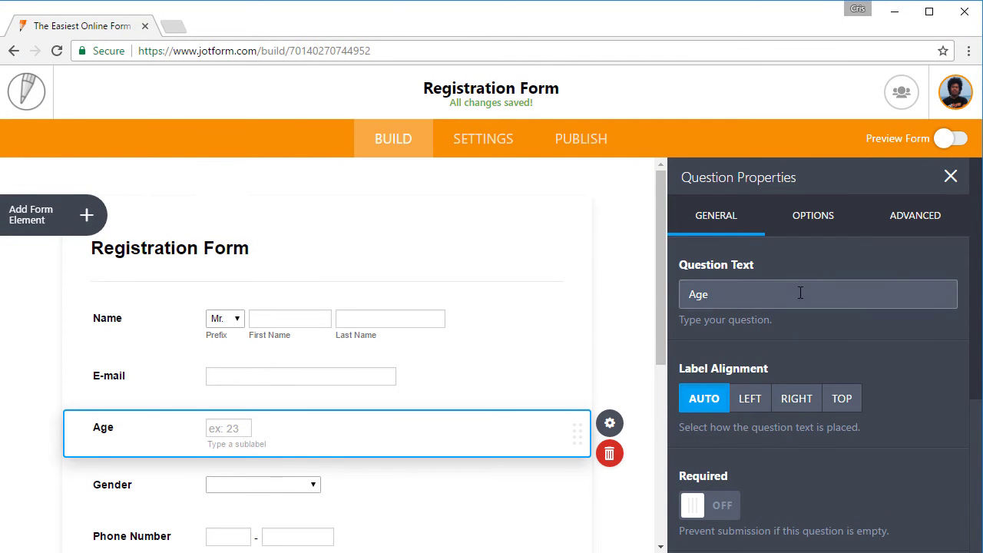
left_click(812, 215)
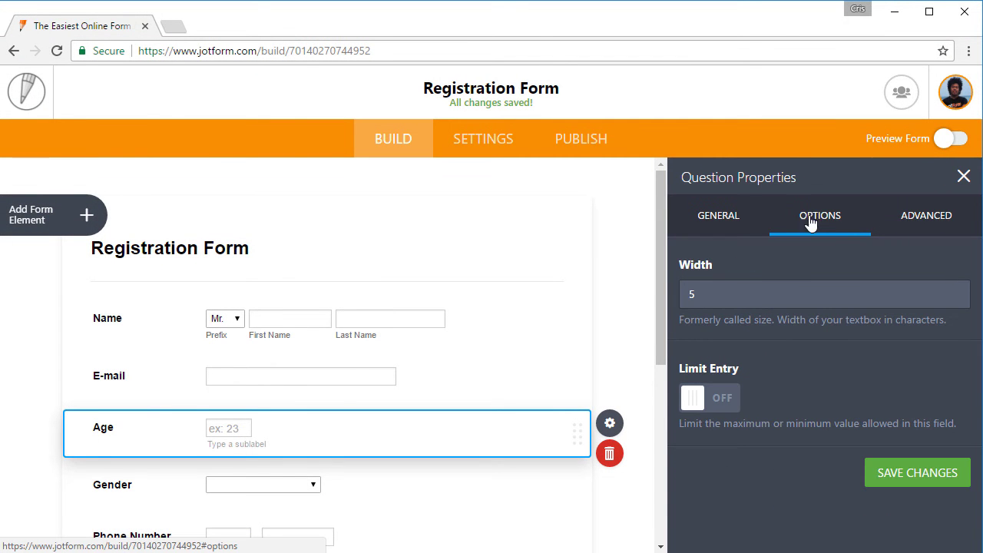
left_click(708, 397)
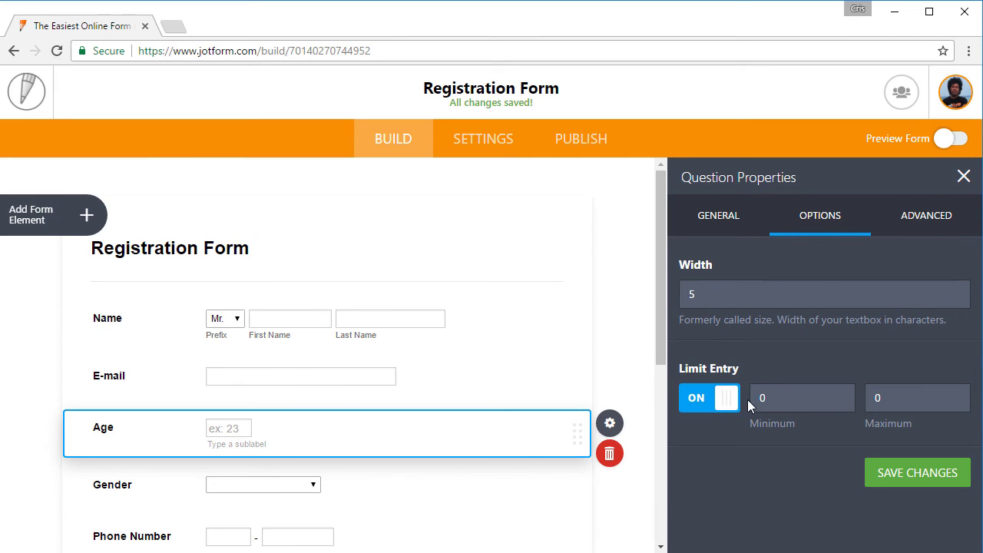
left_click(802, 397)
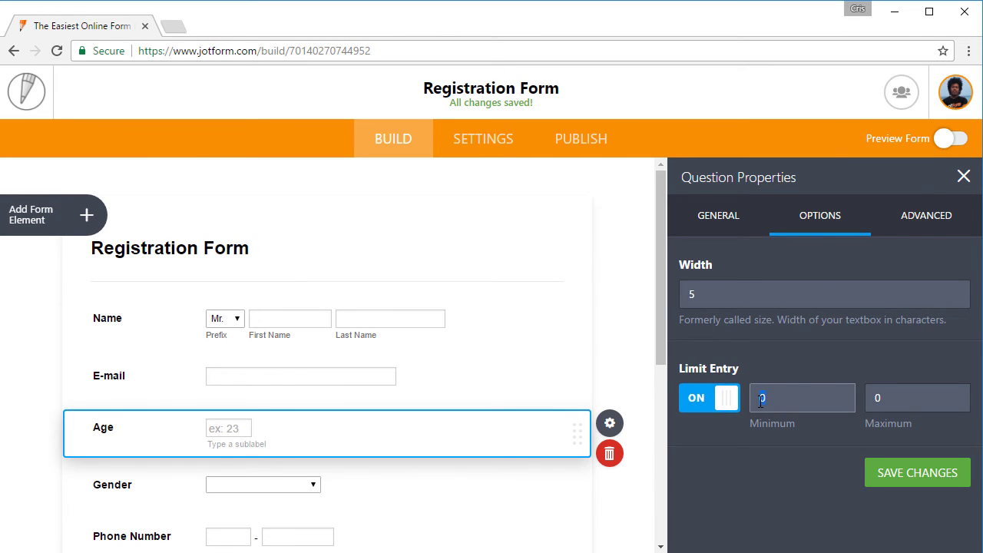
type("18")
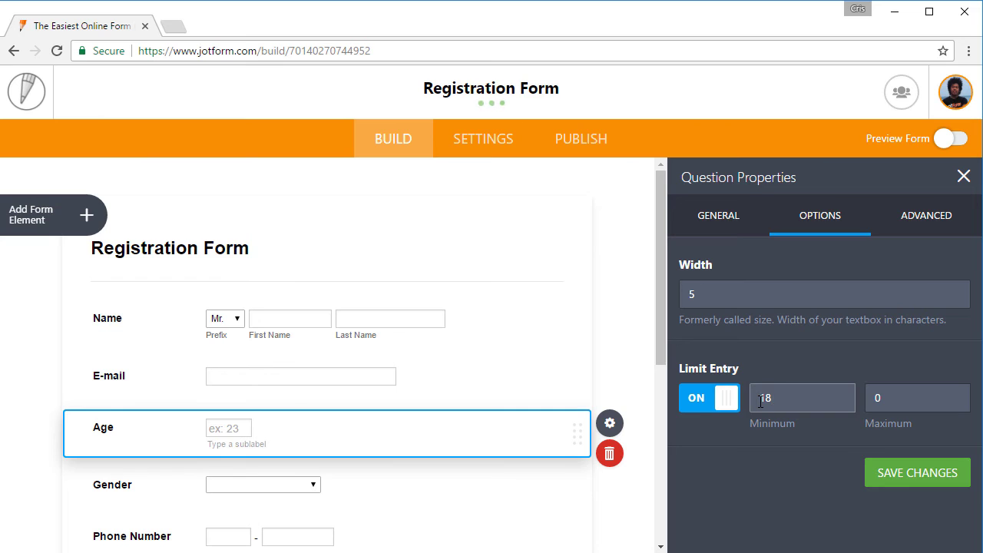
left_click(916, 472)
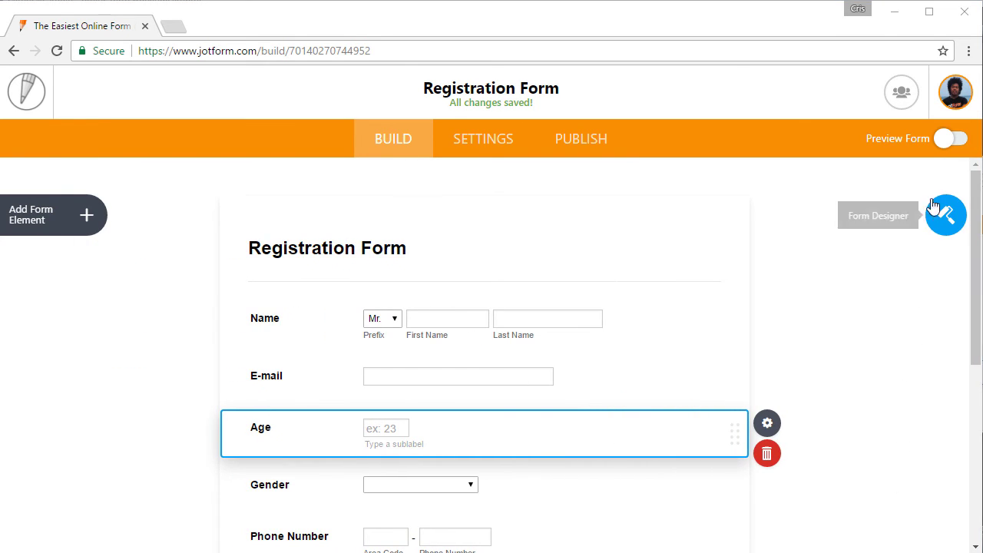
Step: Turn on Preview Form and scroll through the Name, Age, Gender and Address sections
left_click(952, 139)
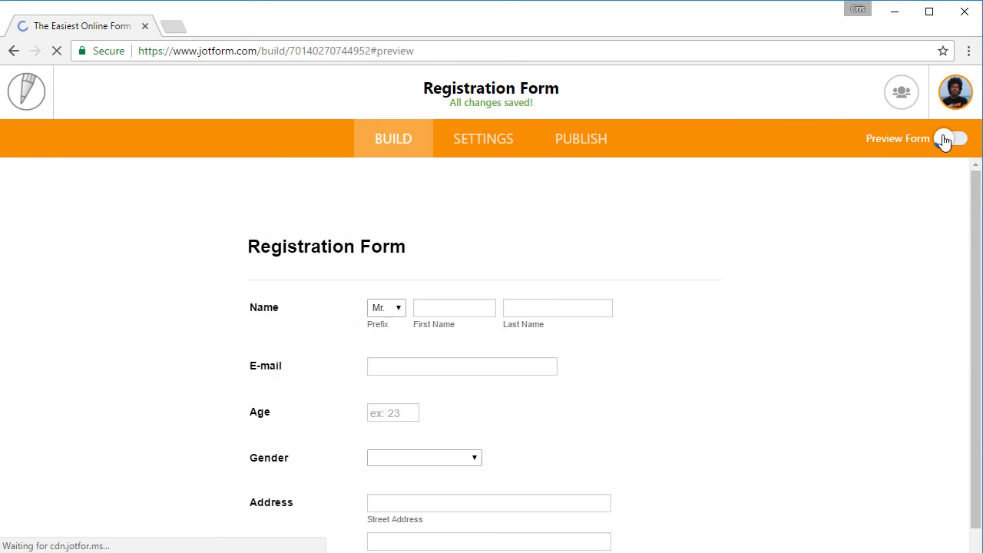
left_click(953, 139)
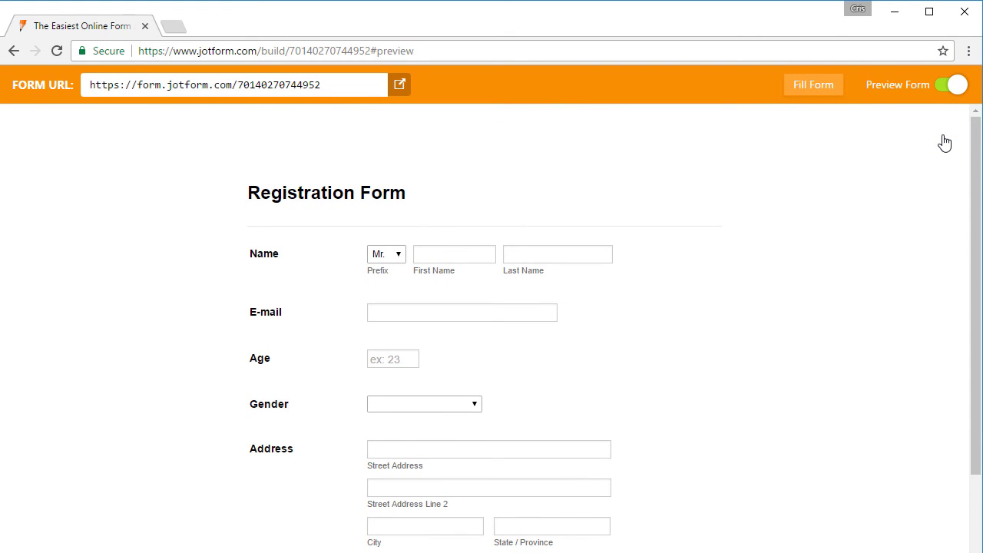
scroll("down", 3)
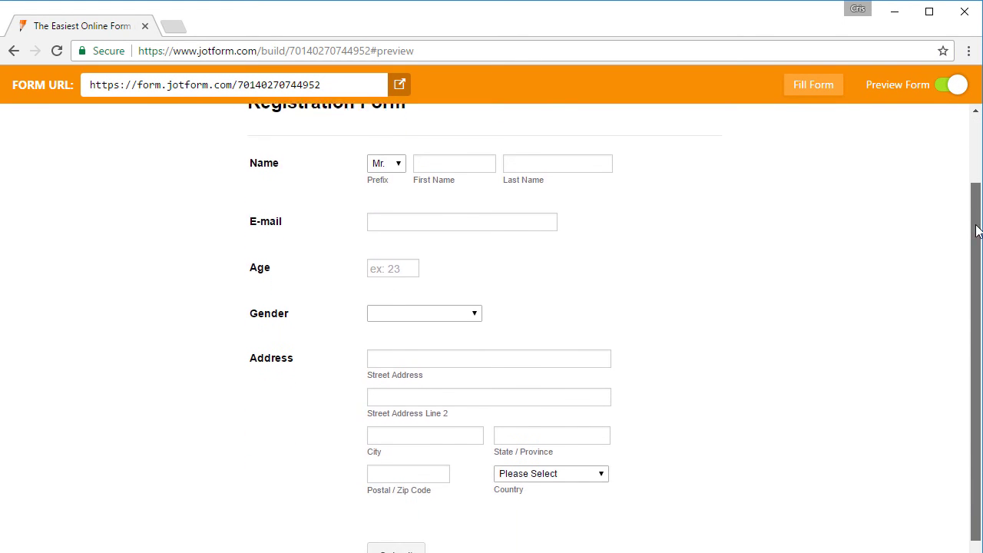
scroll("down", 3)
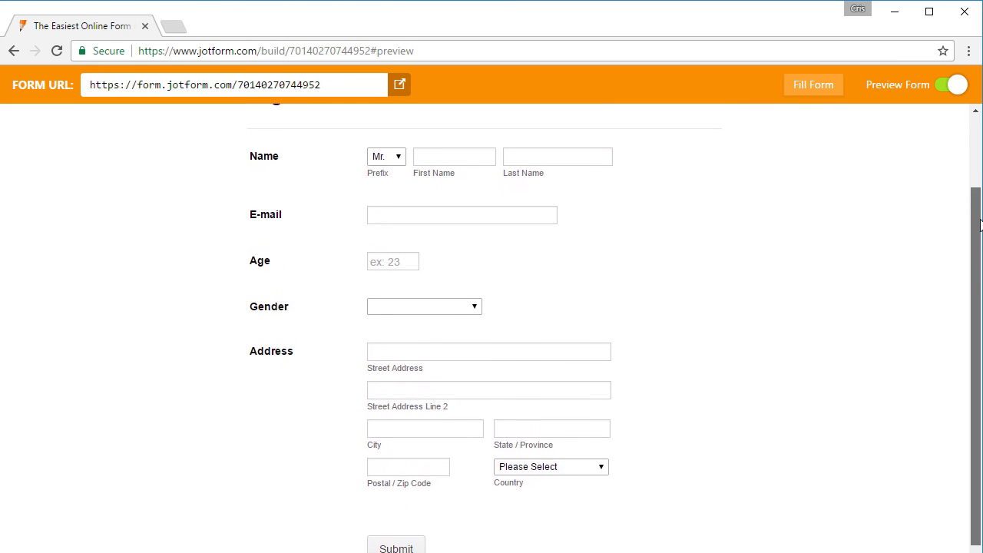
scroll("up", 3)
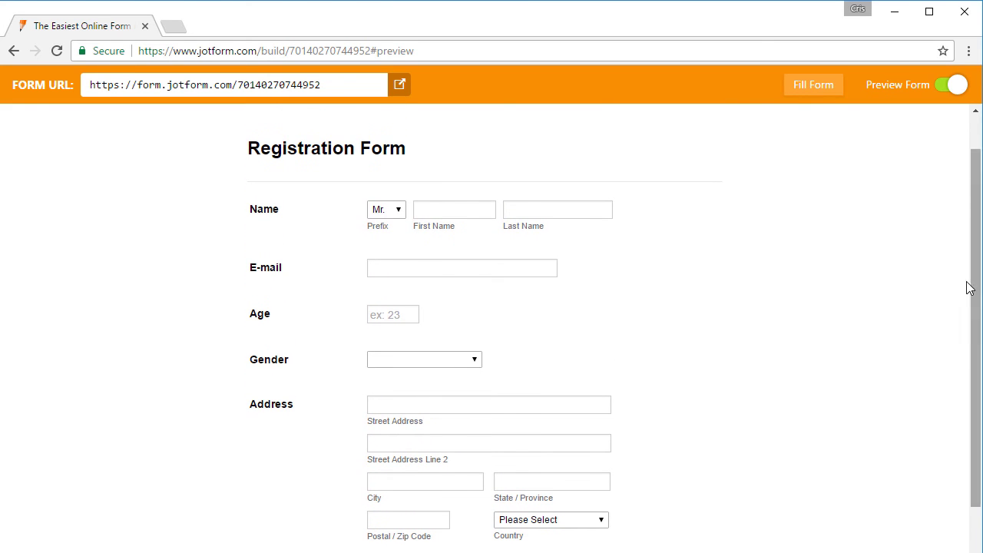